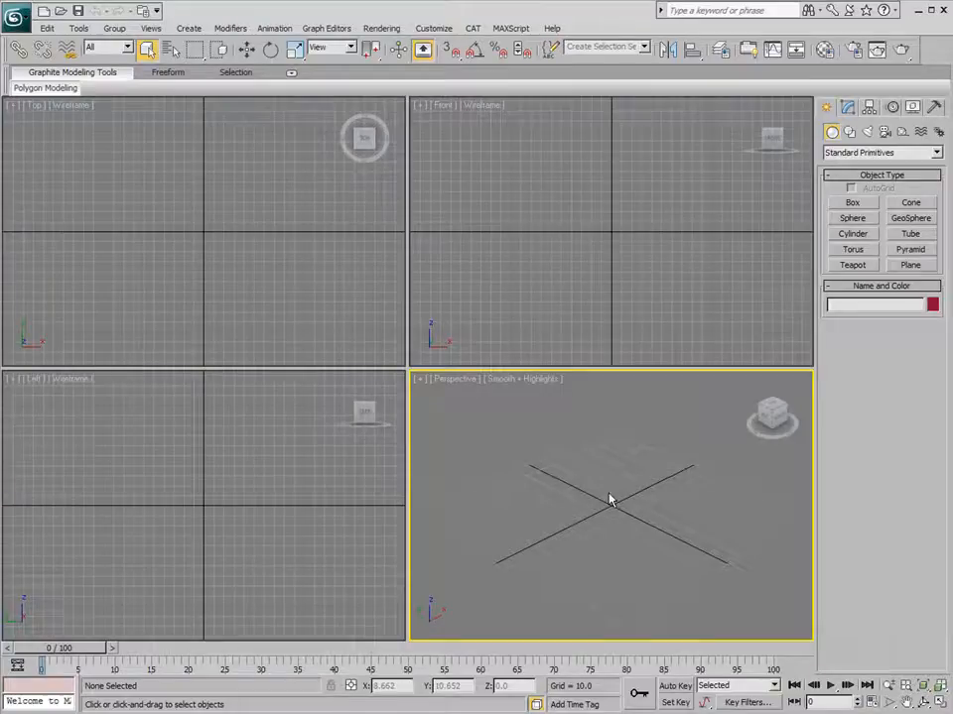
mouse_move(620, 509)
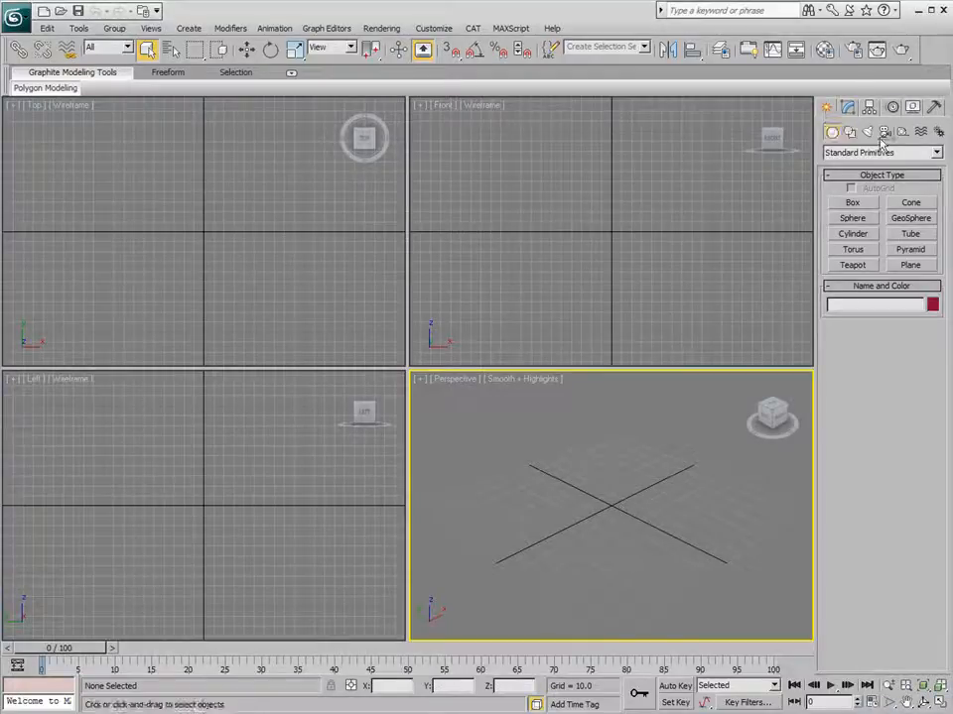
Create a CATParent from Helpers > CAT Objects to load the Alien character rig.
click(933, 151)
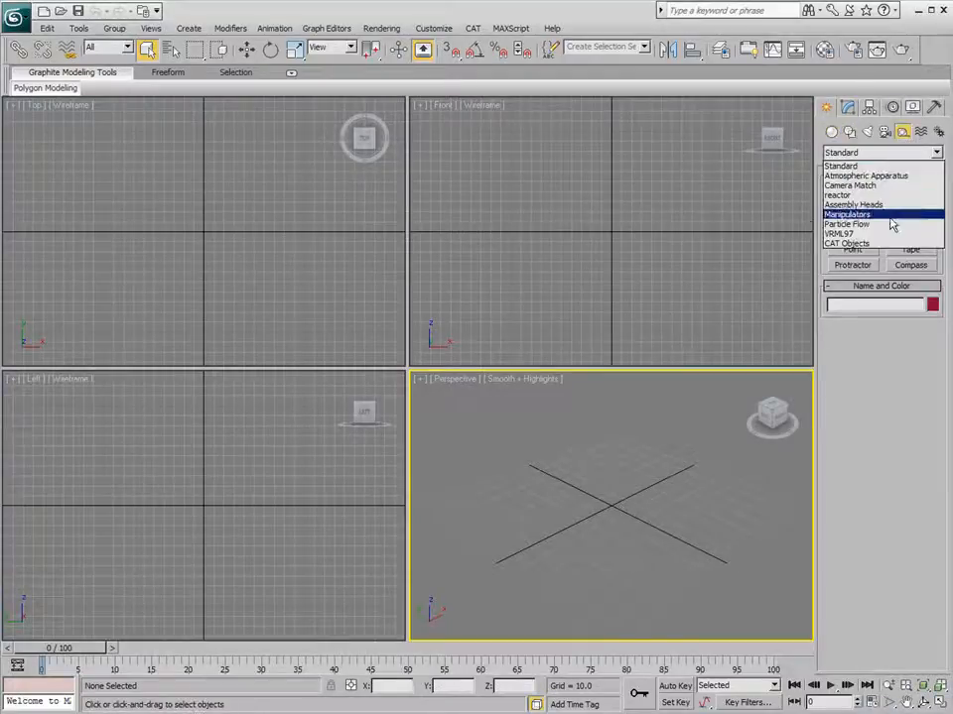
click(864, 243)
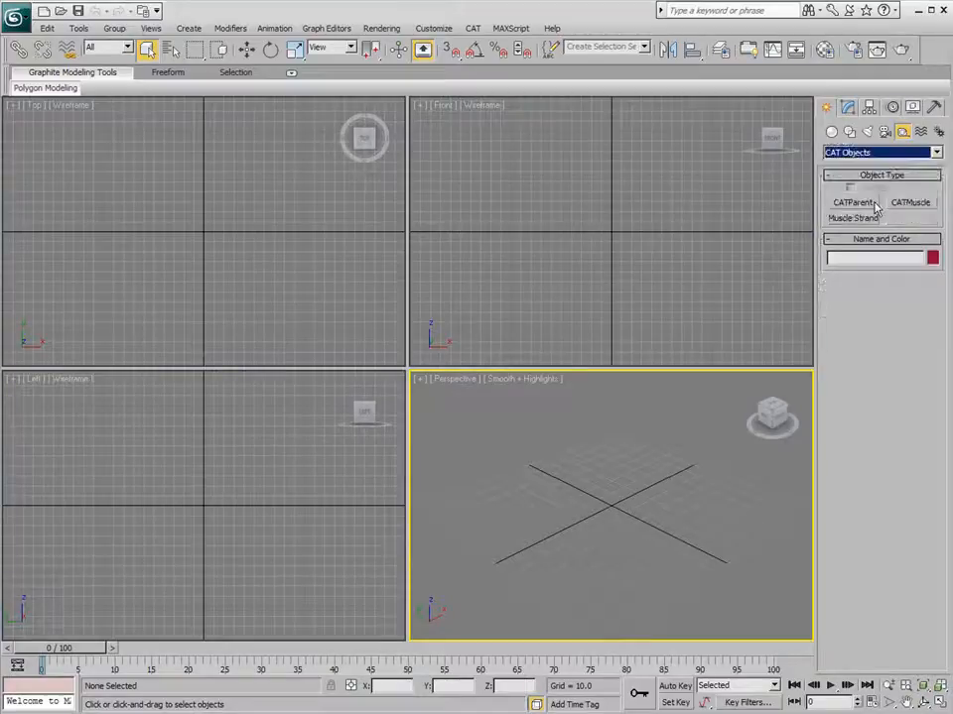
click(850, 202)
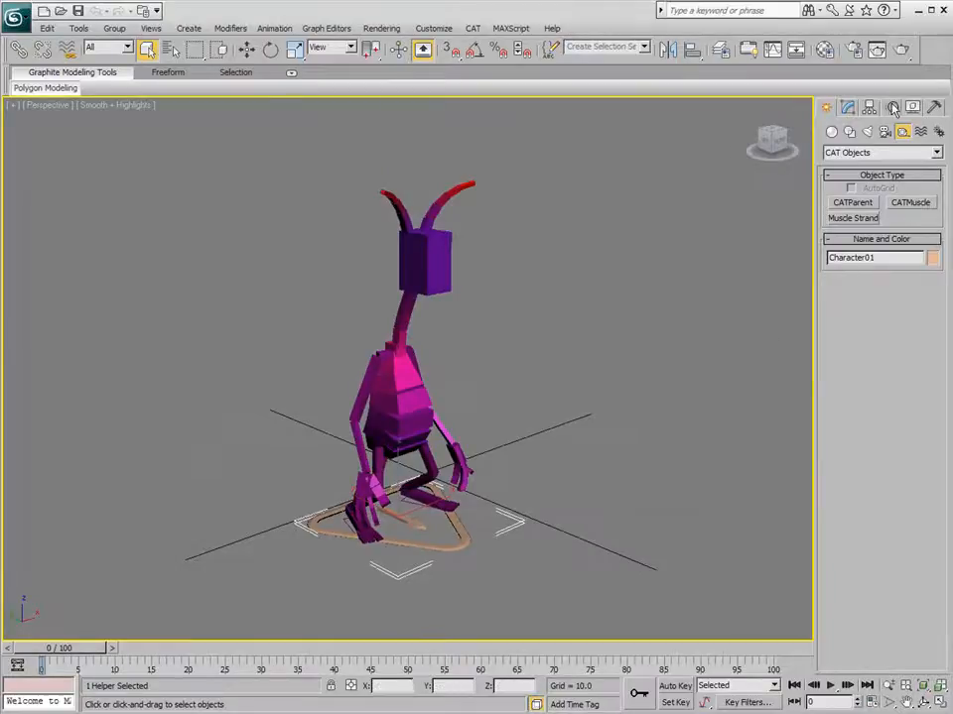
Open the Motion panel for the CATParent to show the Layer Manager rollout.
click(887, 109)
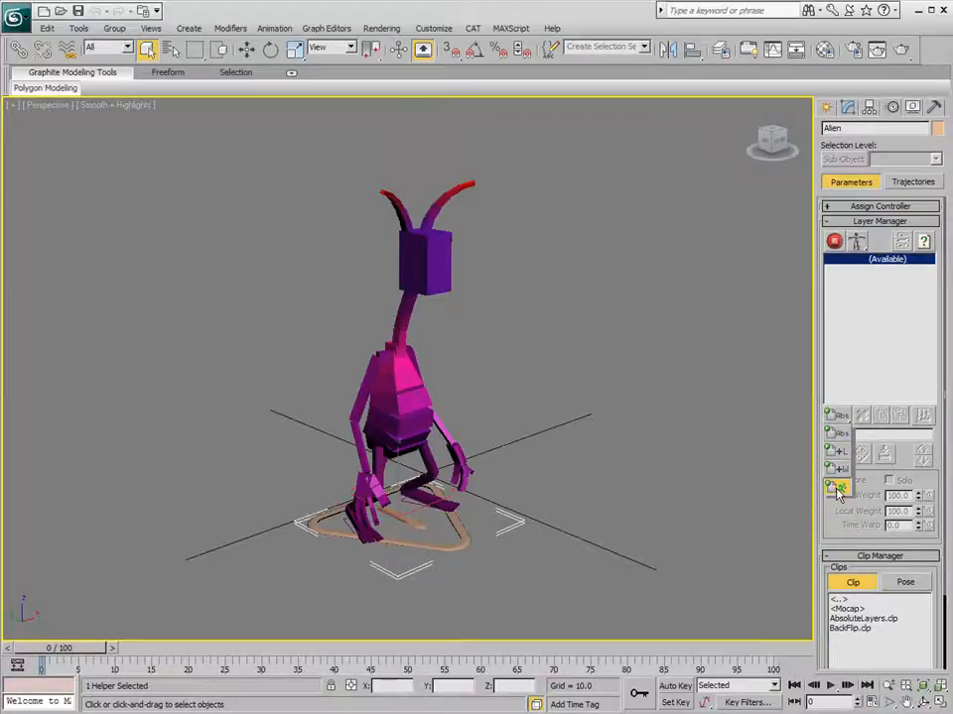
Add a CATMotion layer, switch to Animation mode, and play the walk.
click(830, 487)
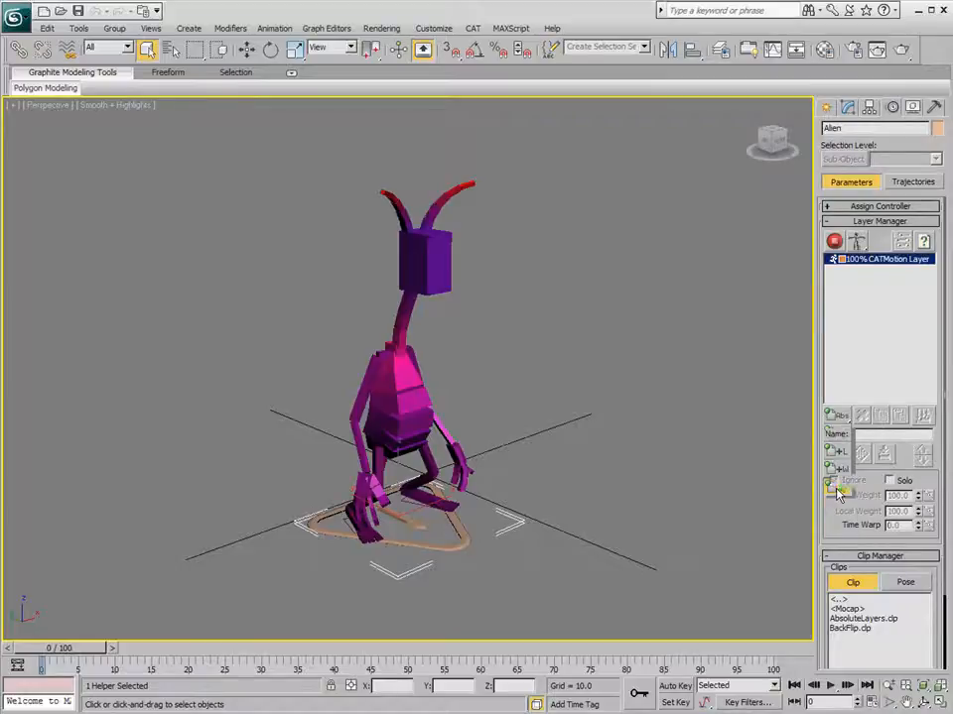
click(833, 241)
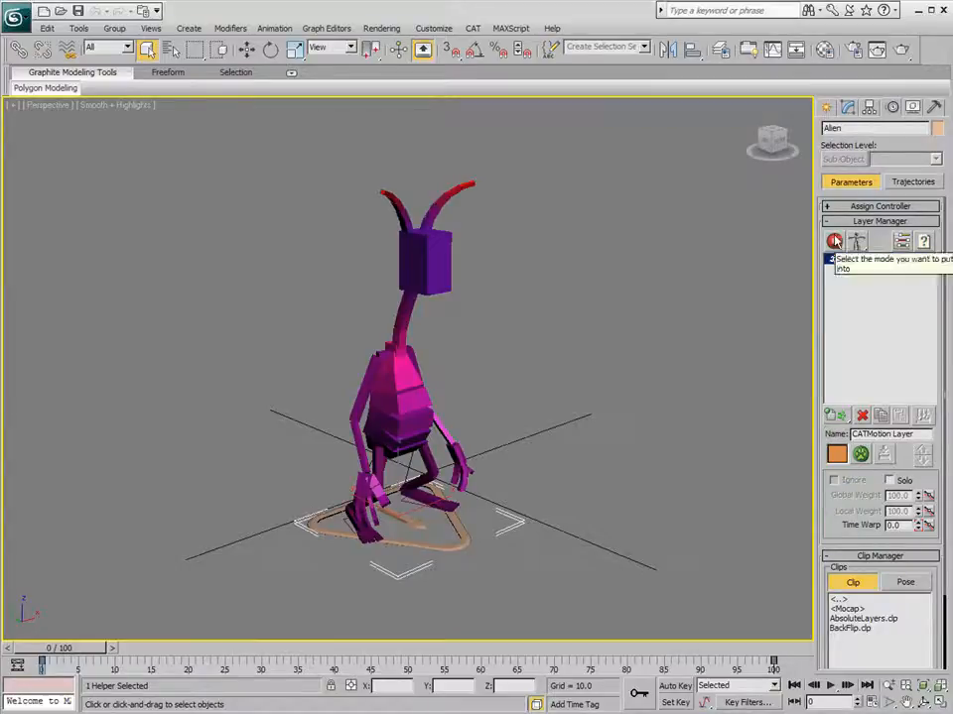
click(833, 241)
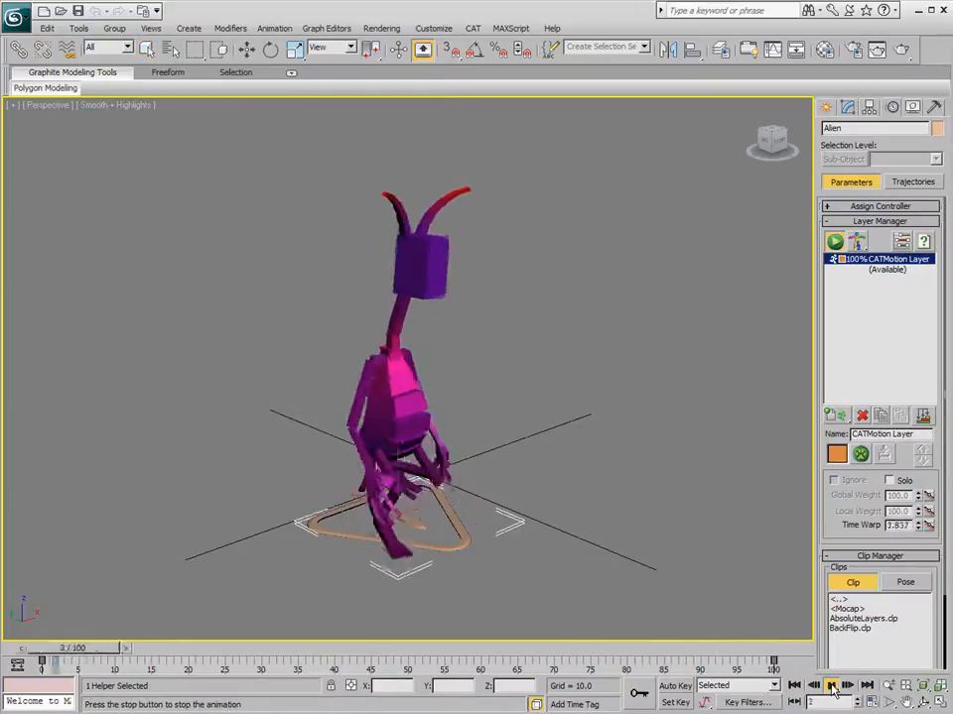
click(835, 683)
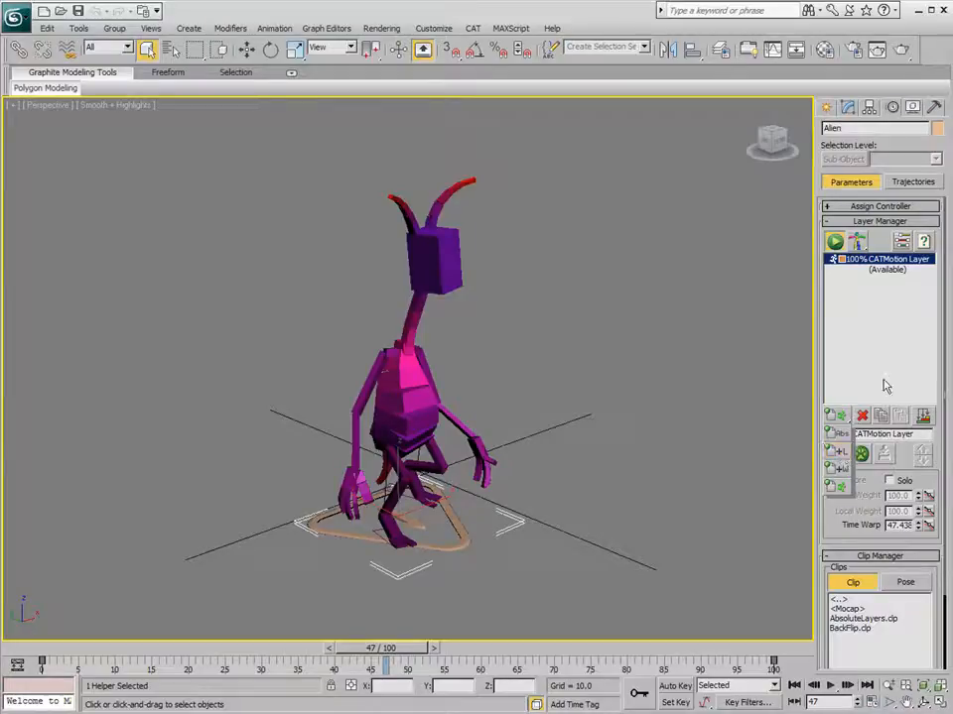
Add an Adjustment Layer in the Available slot above the CATMotion layer.
click(878, 270)
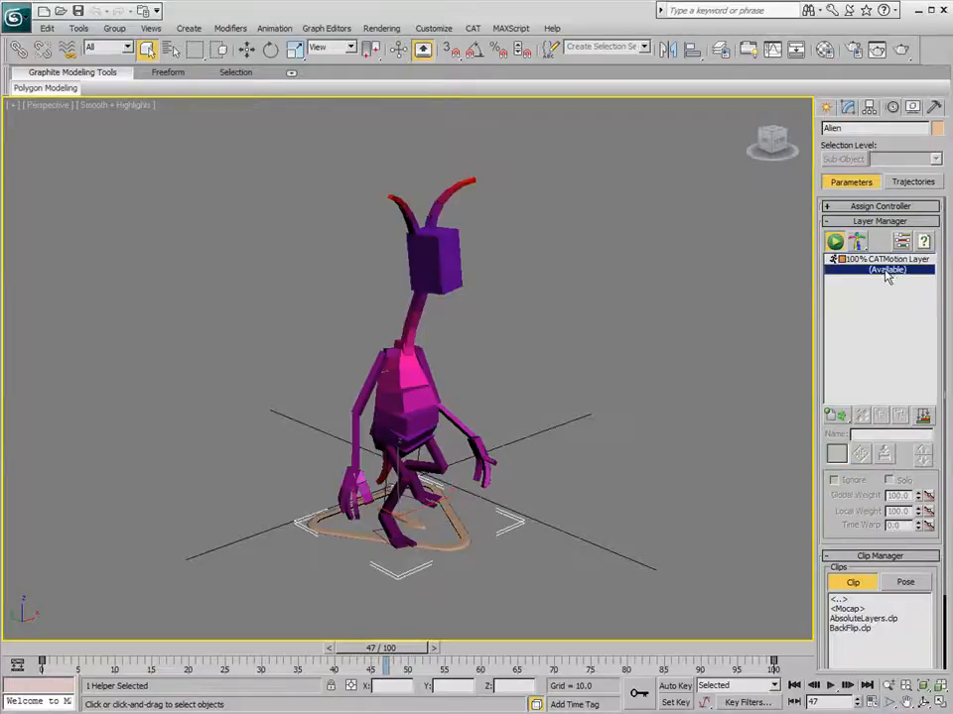
click(833, 416)
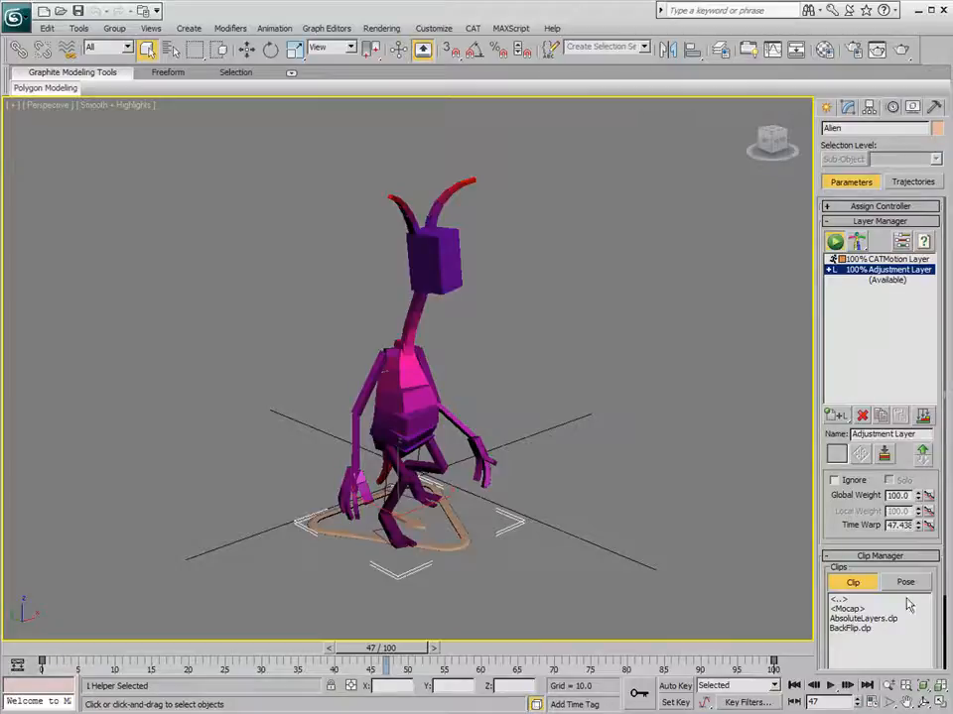
click(839, 682)
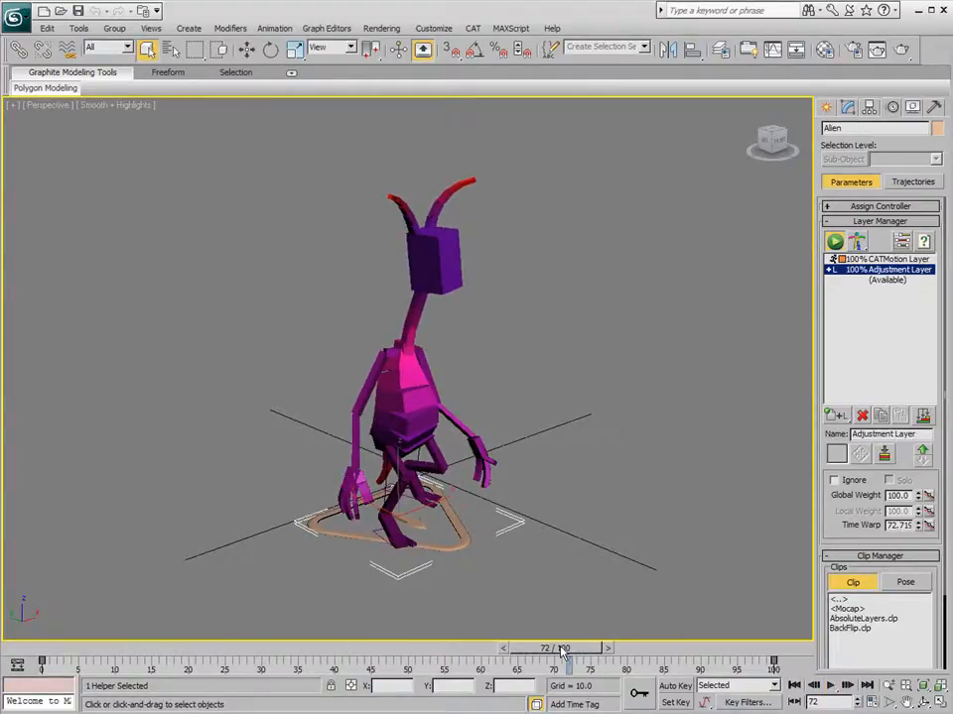
Key the alien's head turning to one side early in the walk.
drag(561, 660, 261, 659)
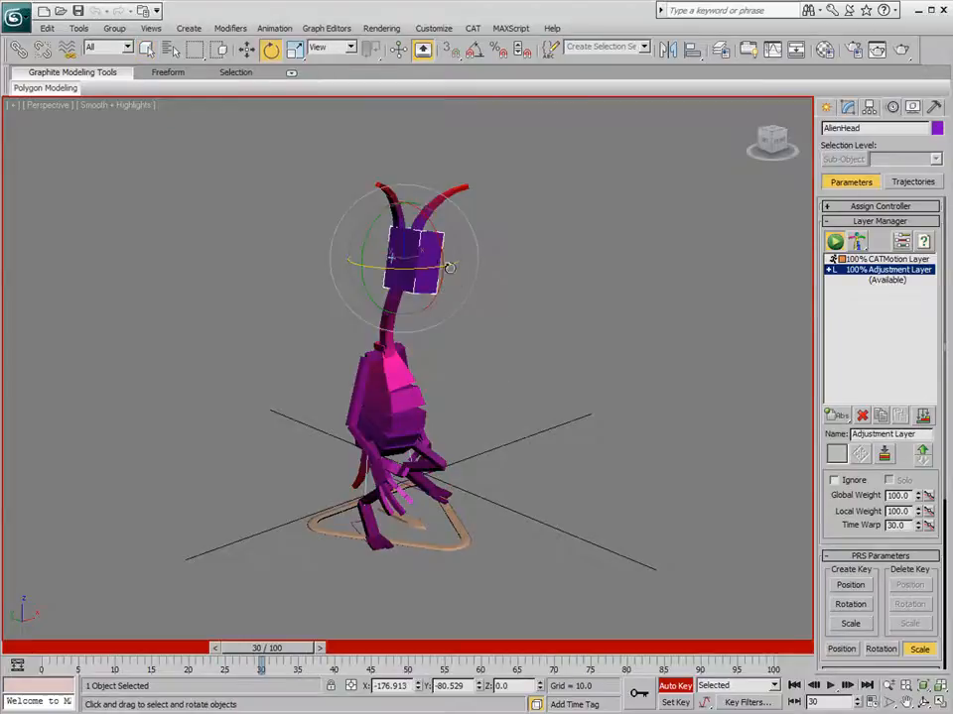
drag(450, 268, 342, 257)
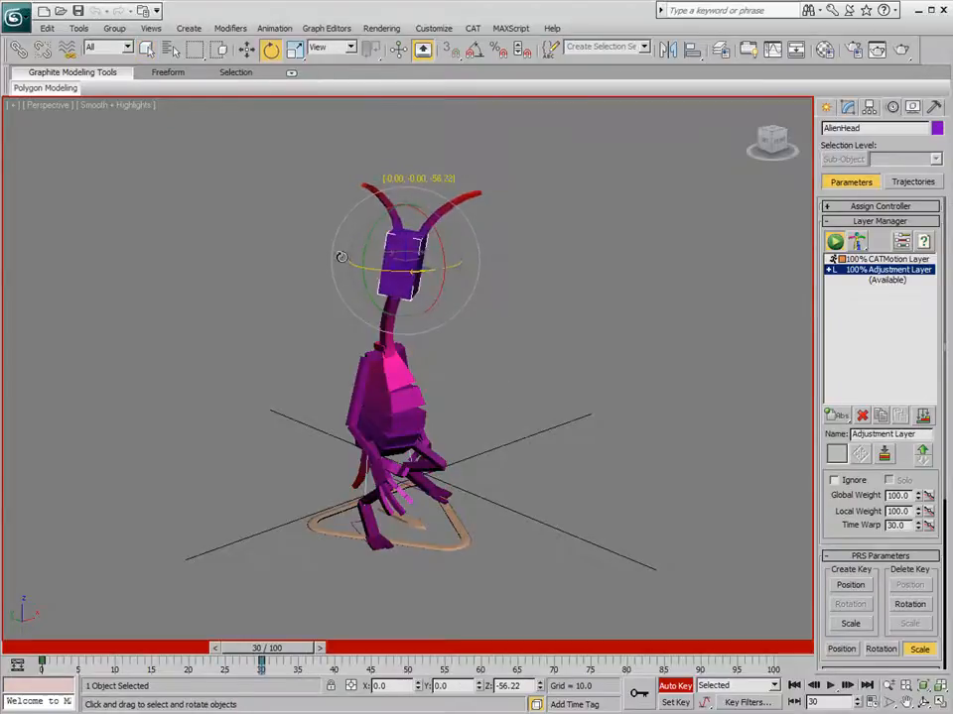
drag(261, 648, 268, 648)
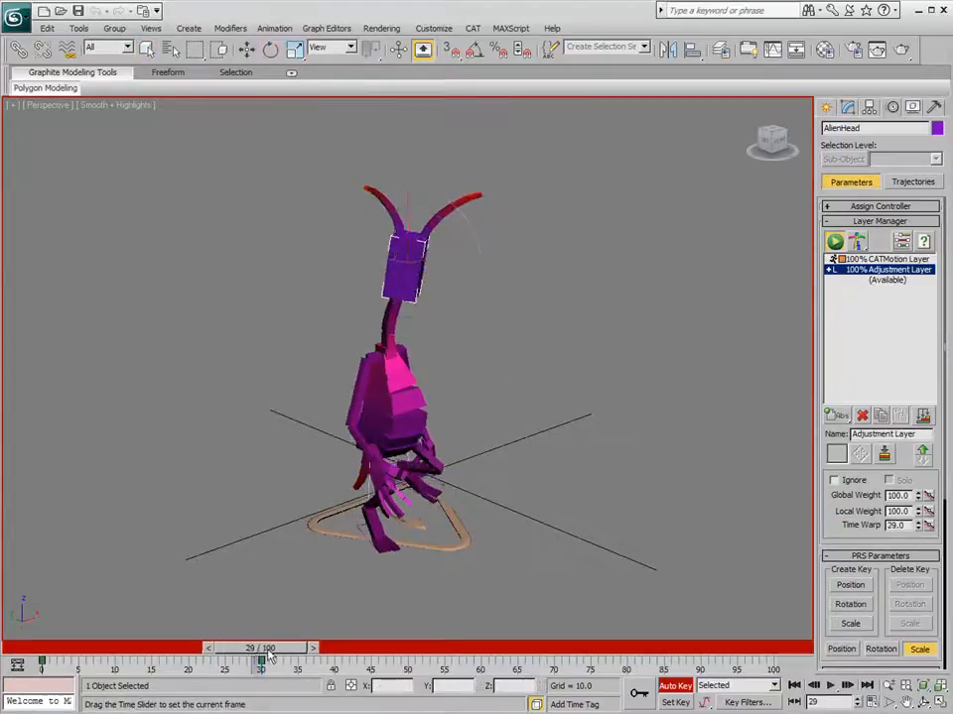
drag(268, 648, 225, 648)
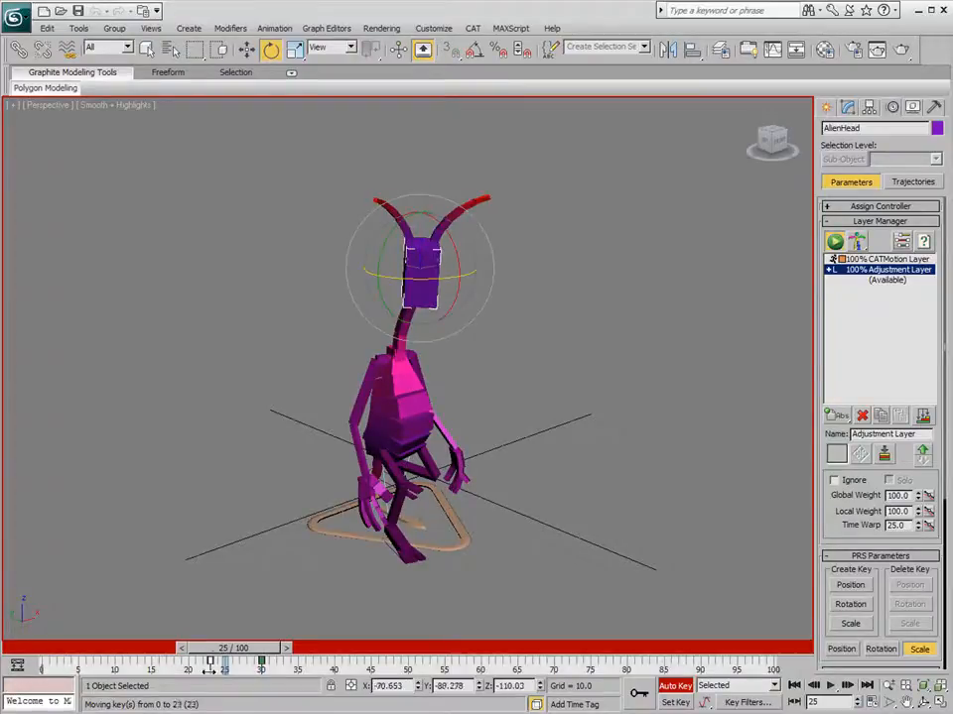
drag(226, 660, 263, 660)
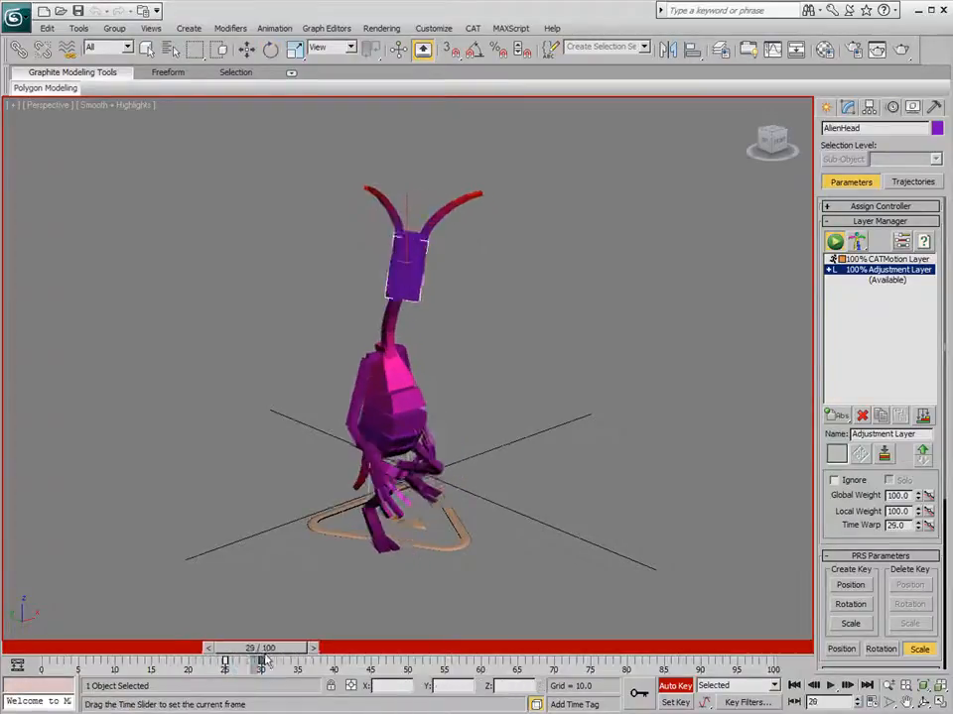
Key the head turning the other way around frame 70.
drag(263, 648, 525, 648)
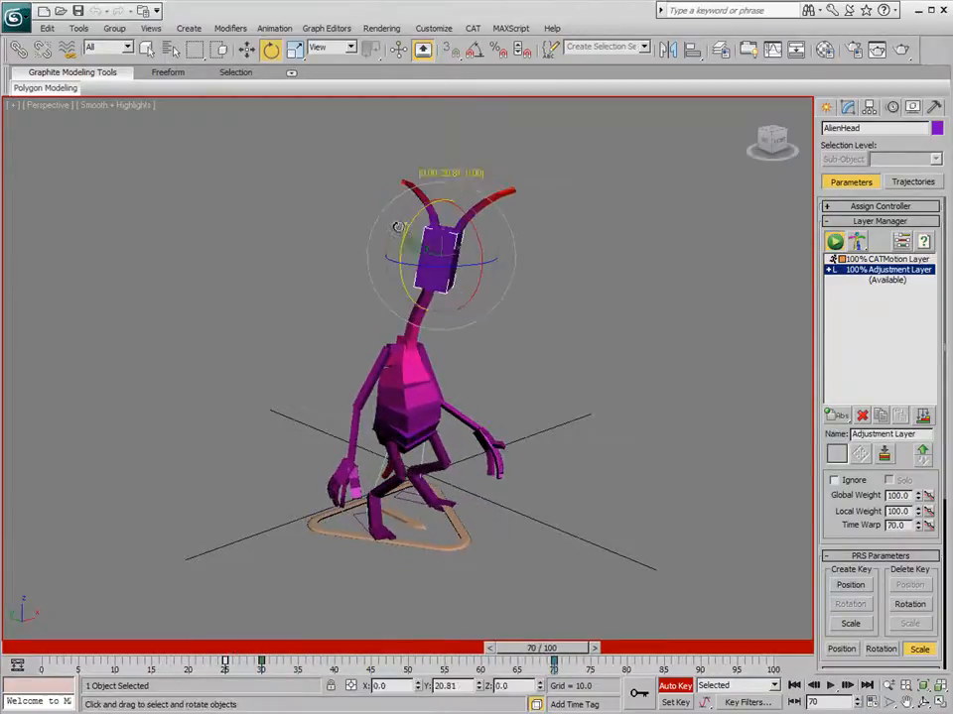
drag(531, 647, 588, 648)
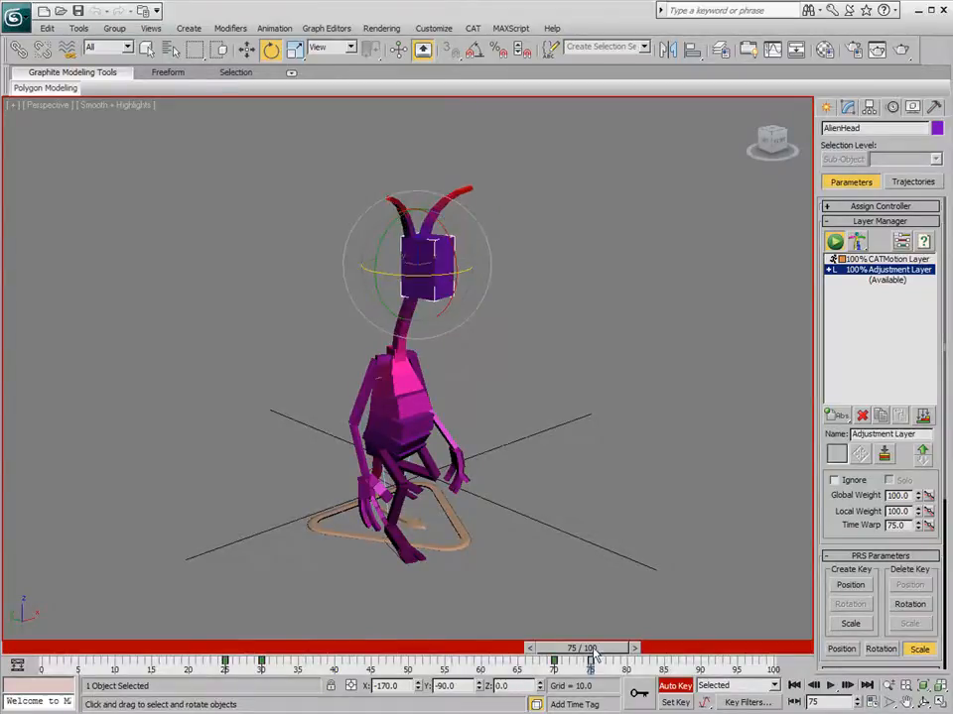
drag(590, 647, 149, 647)
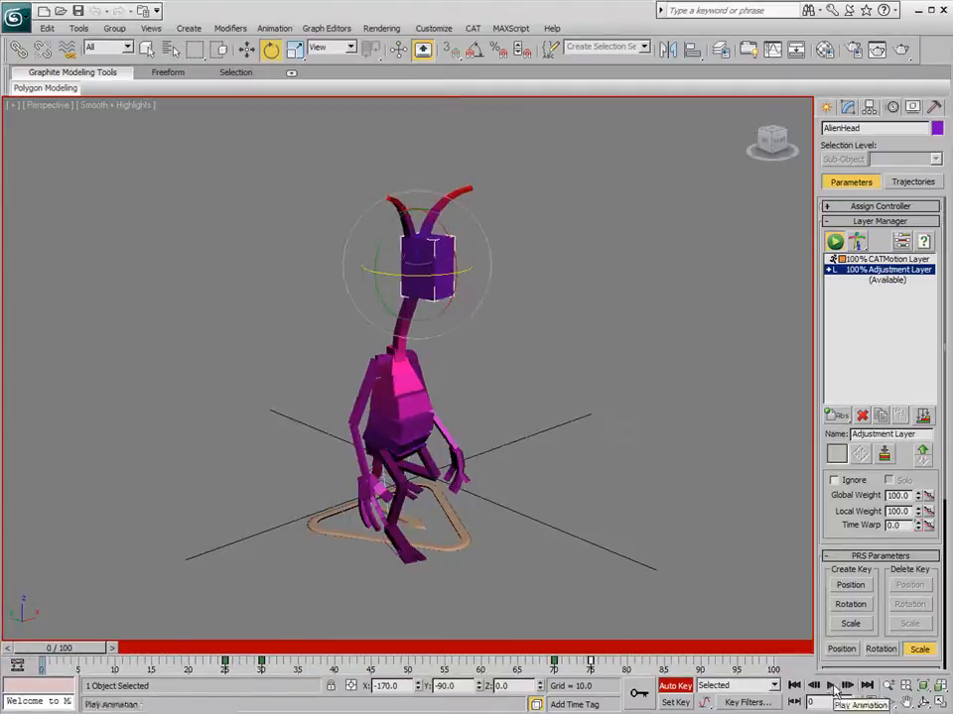
Play the walk and step through frames 25, 42 and 55 to review head turns.
click(834, 683)
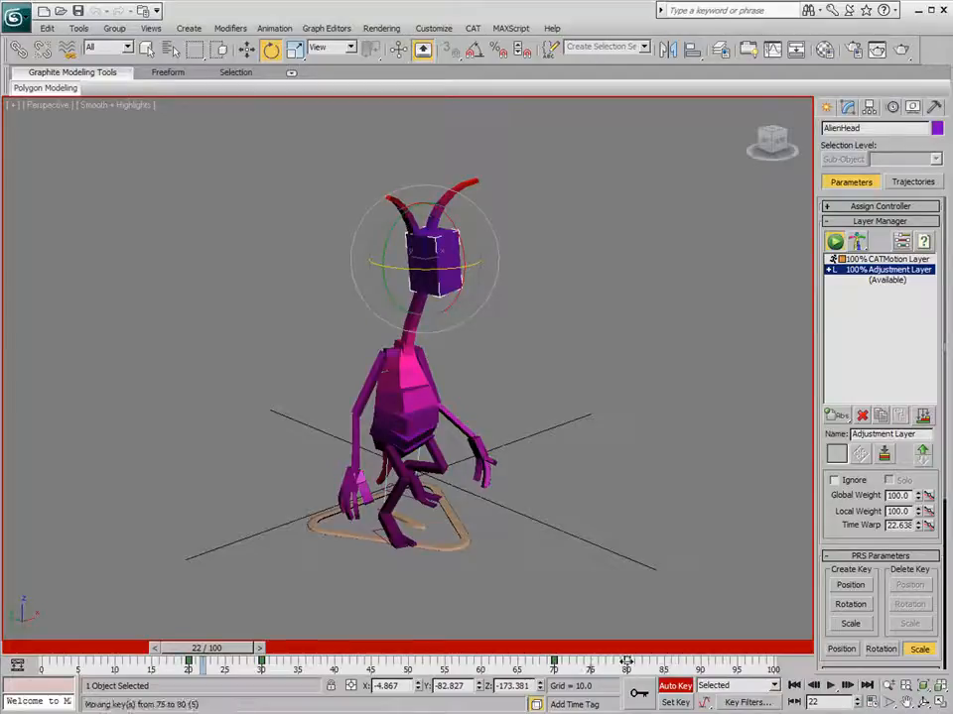
click(828, 689)
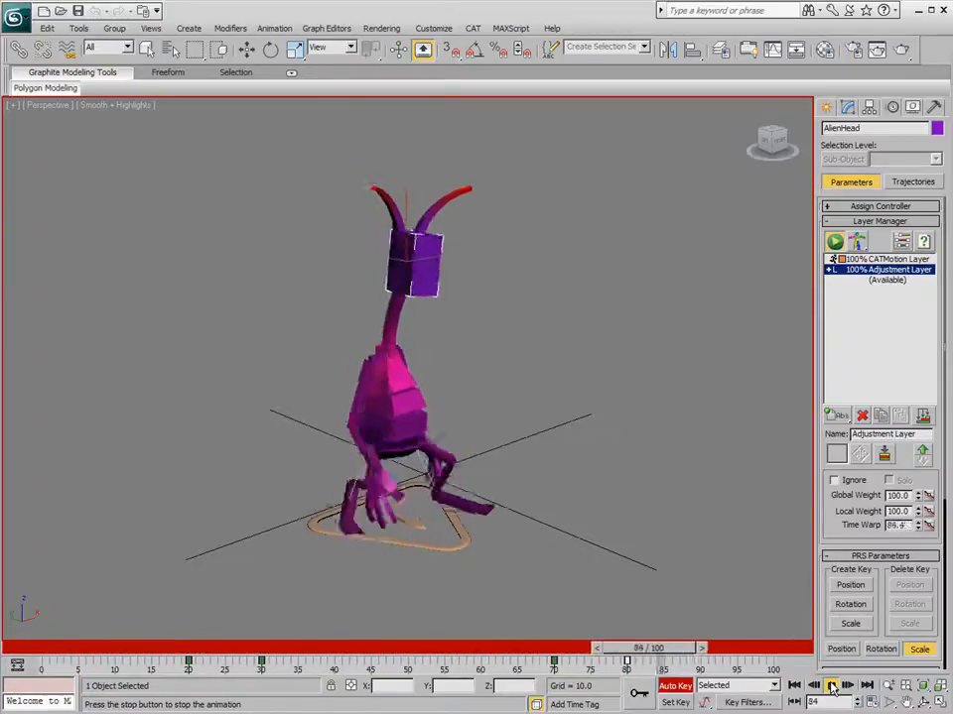
drag(640, 658, 258, 659)
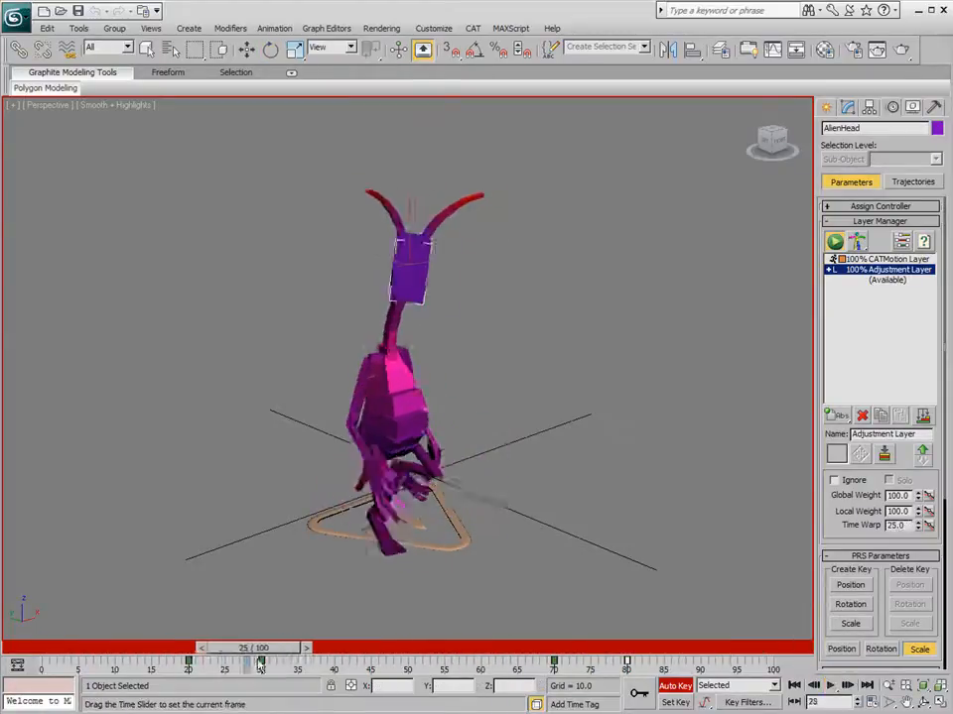
drag(260, 658, 352, 658)
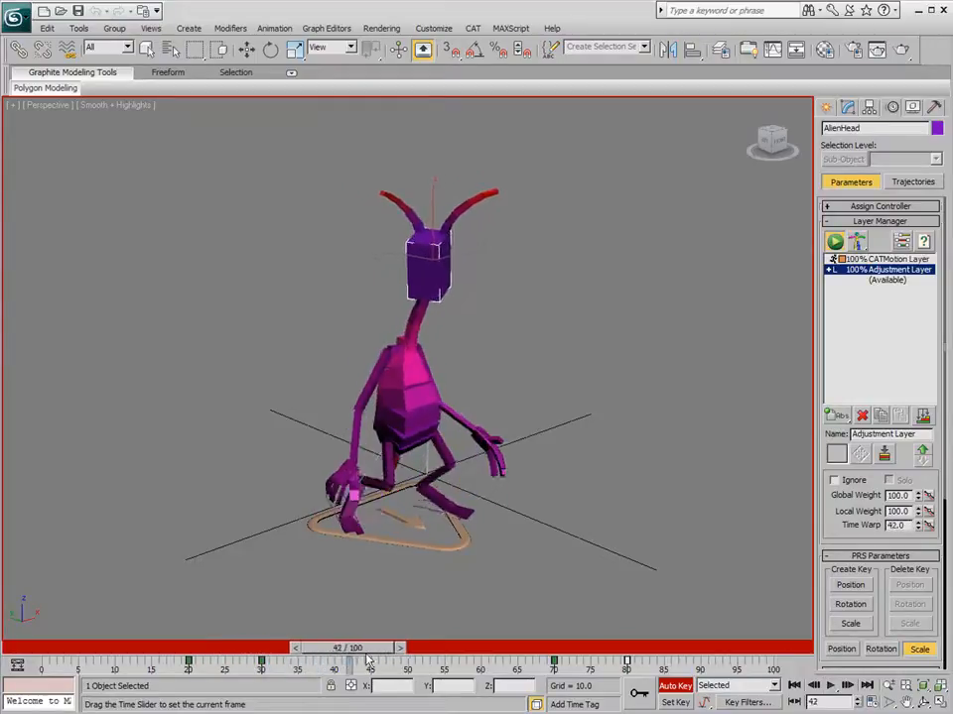
drag(352, 648, 451, 648)
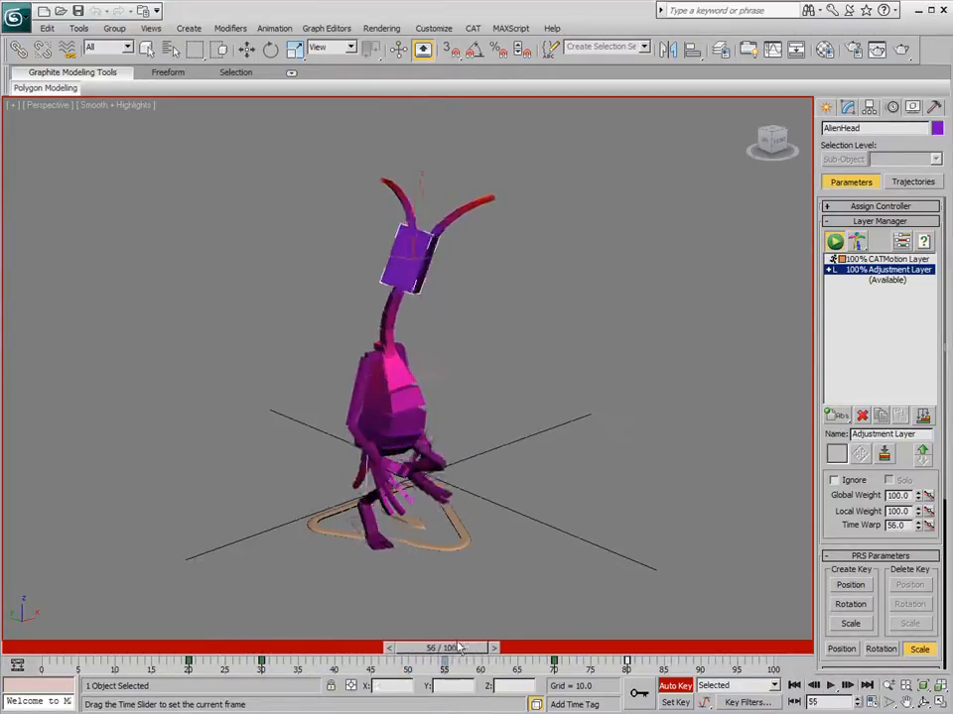
drag(452, 647, 556, 647)
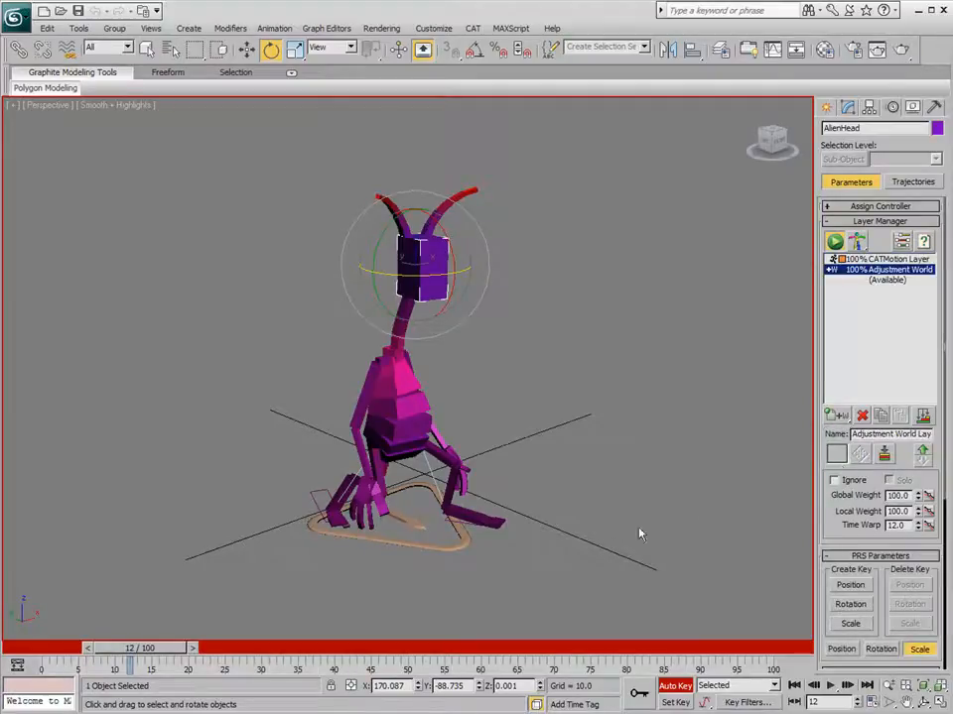
mouse_move(614, 526)
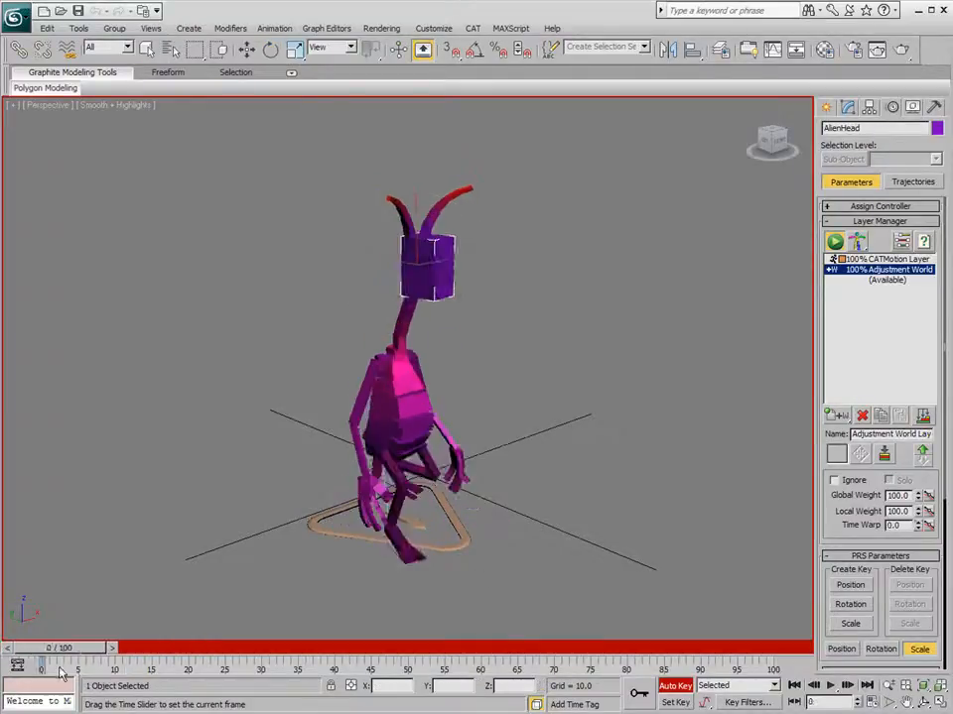
Step through the walk from frame 0 to check the world-space head rotation.
drag(41, 648, 444, 648)
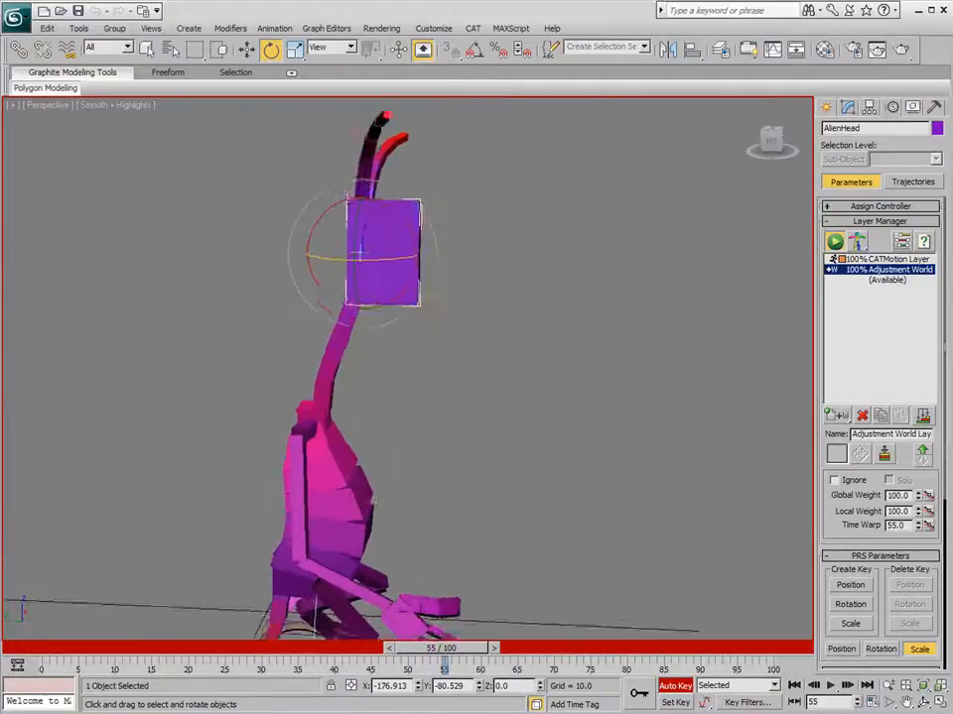
Switch to Move and push the alien's head forward off the neck end.
drag(443, 647, 337, 647)
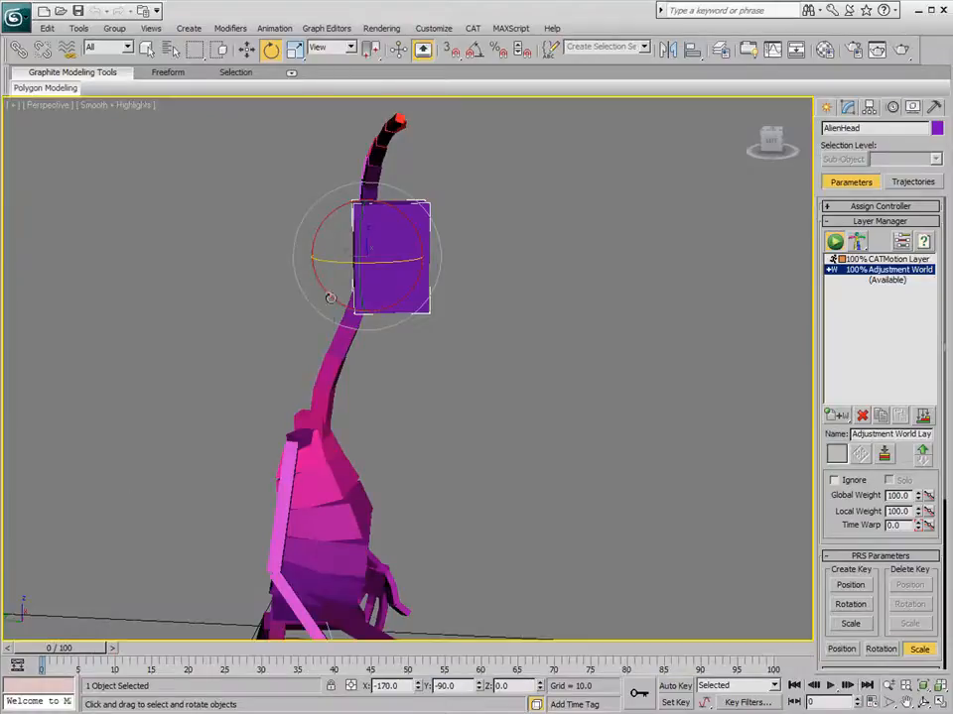
right_click(392, 258)
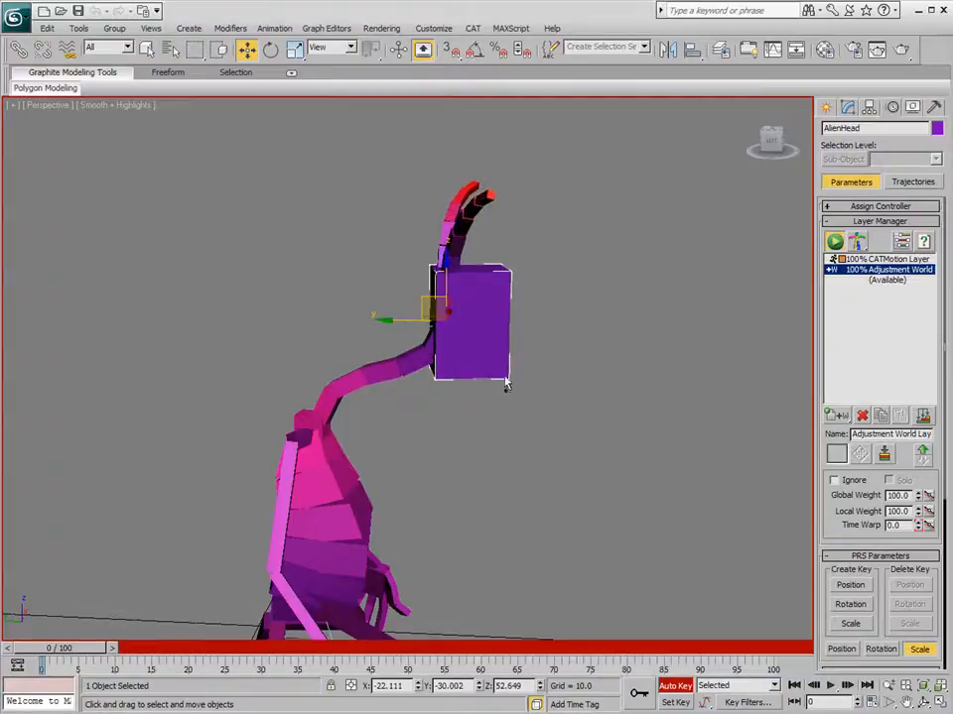
click(837, 688)
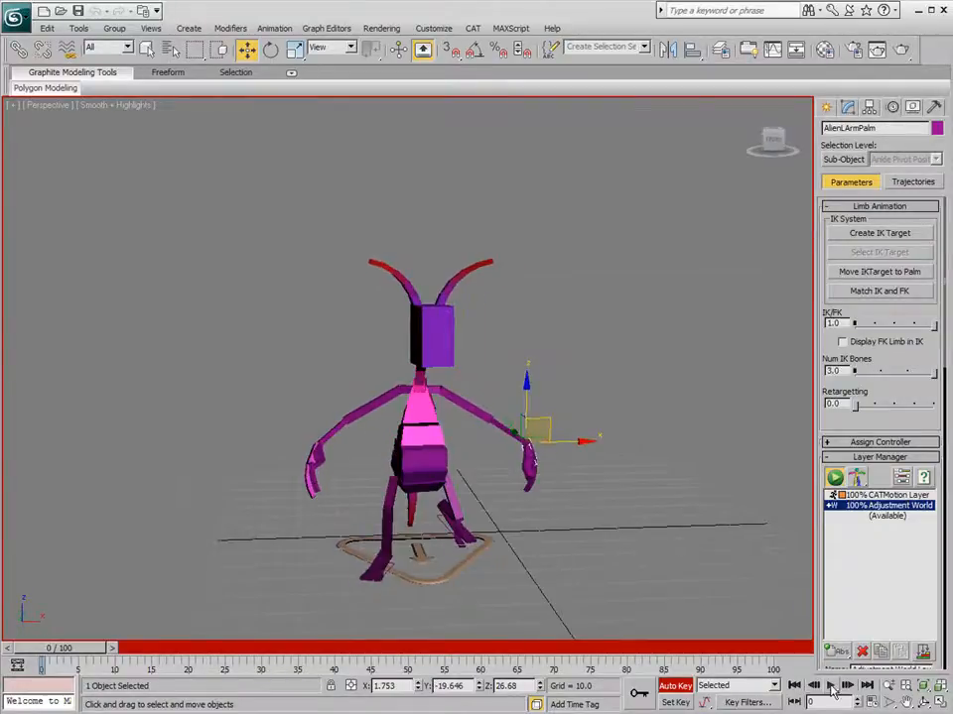
Play the walk from the front and scrub from the final frames back to frame 0.
click(828, 680)
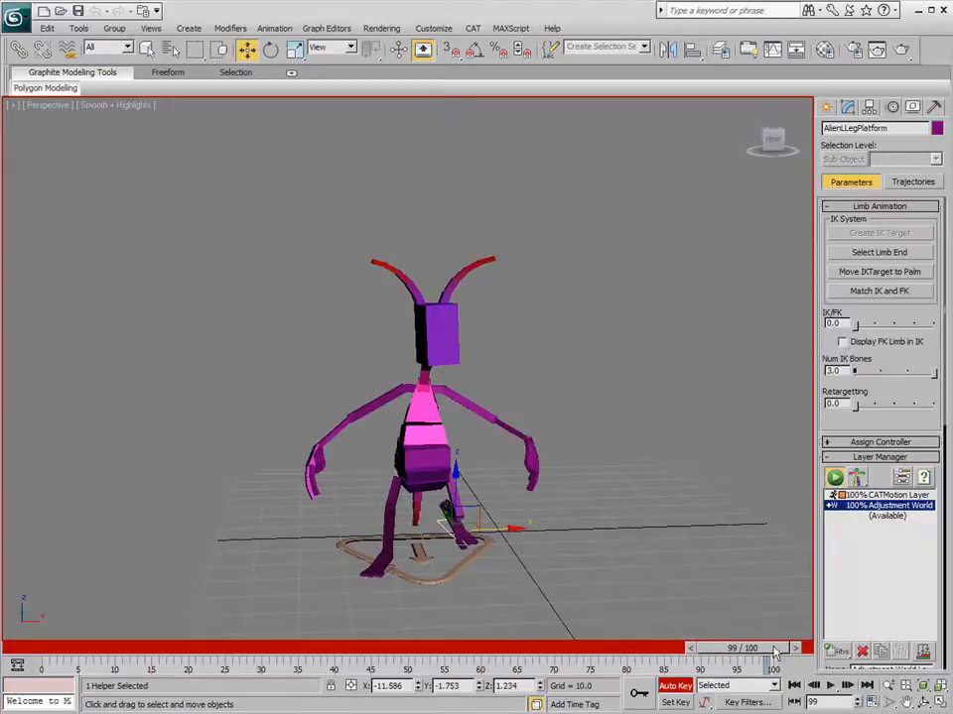
drag(772, 649, 726, 649)
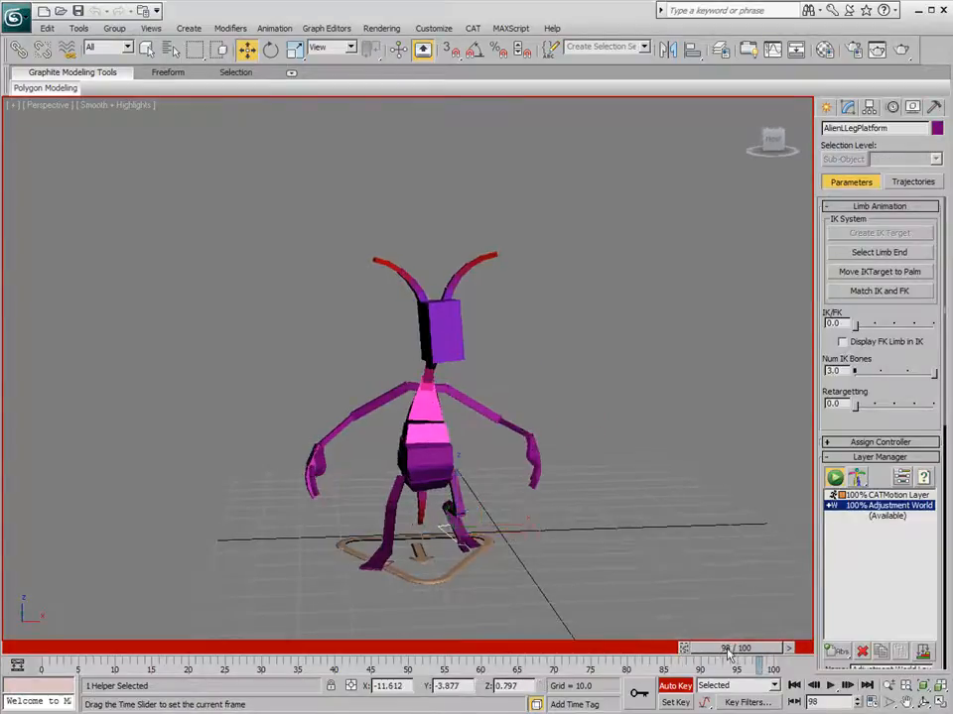
drag(724, 648, 41, 648)
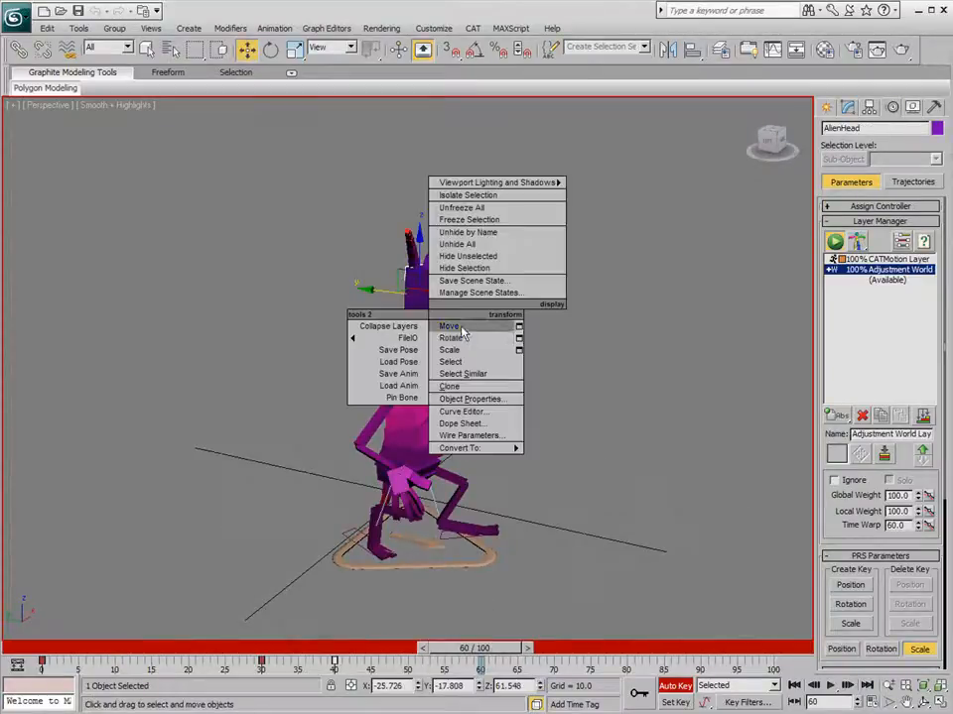
Turn the alien's head aside at frame 60, check it, then make the Adjustment Layer active.
click(448, 337)
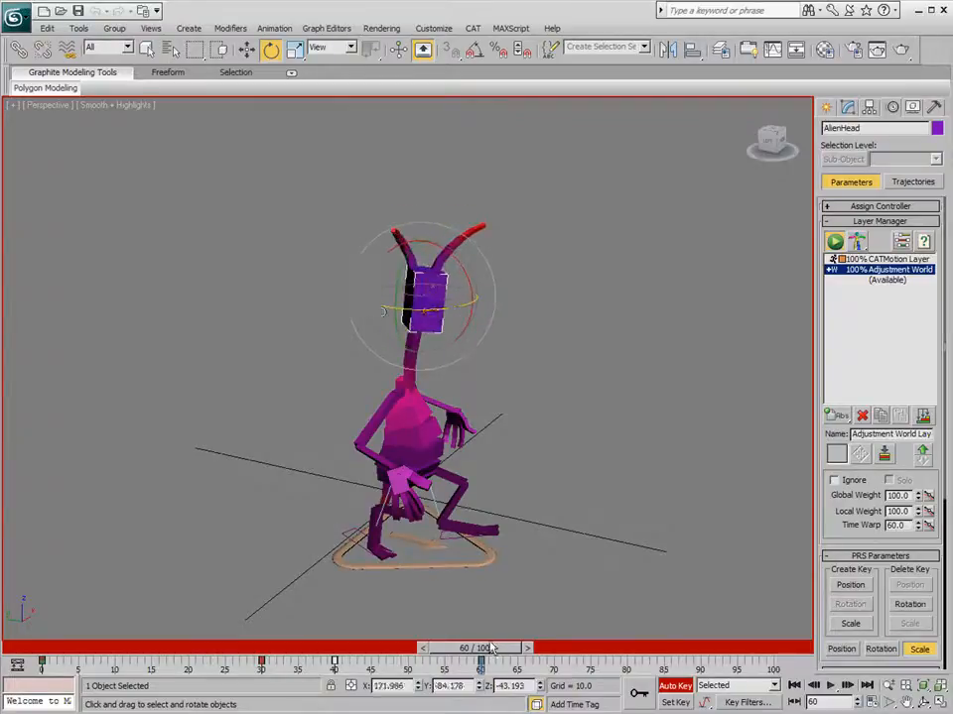
drag(487, 647, 416, 647)
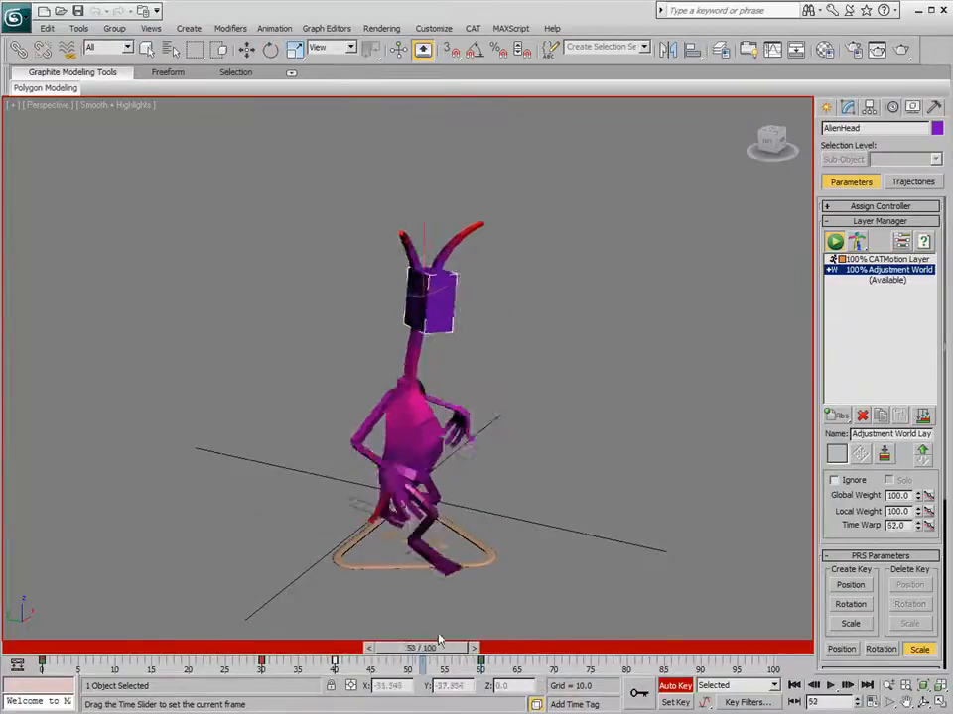
drag(436, 647, 620, 647)
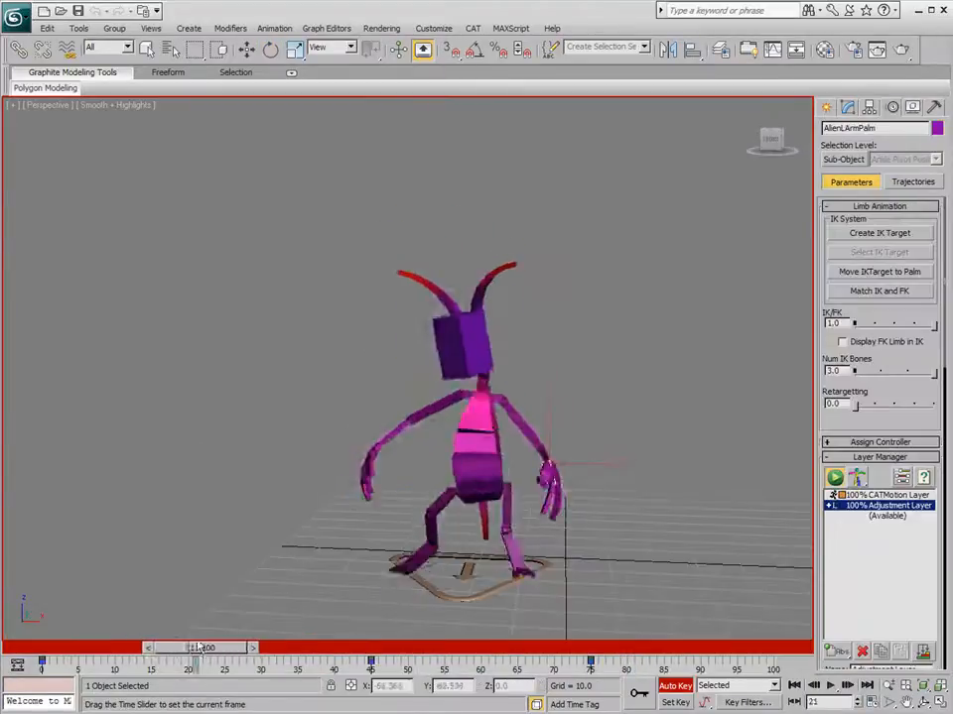
drag(204, 648, 590, 648)
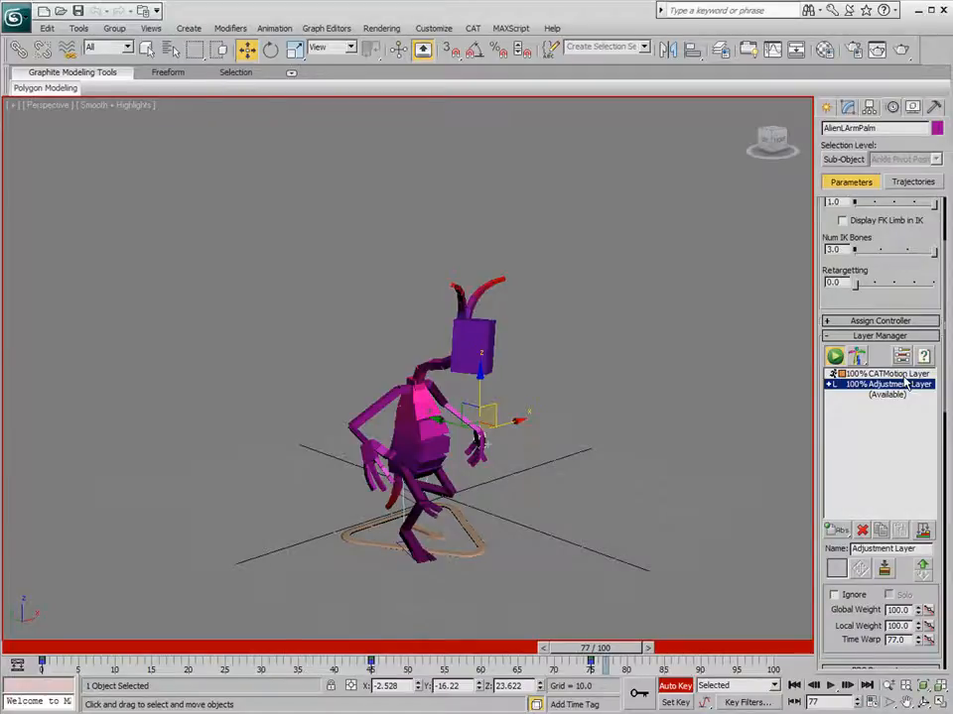
click(880, 384)
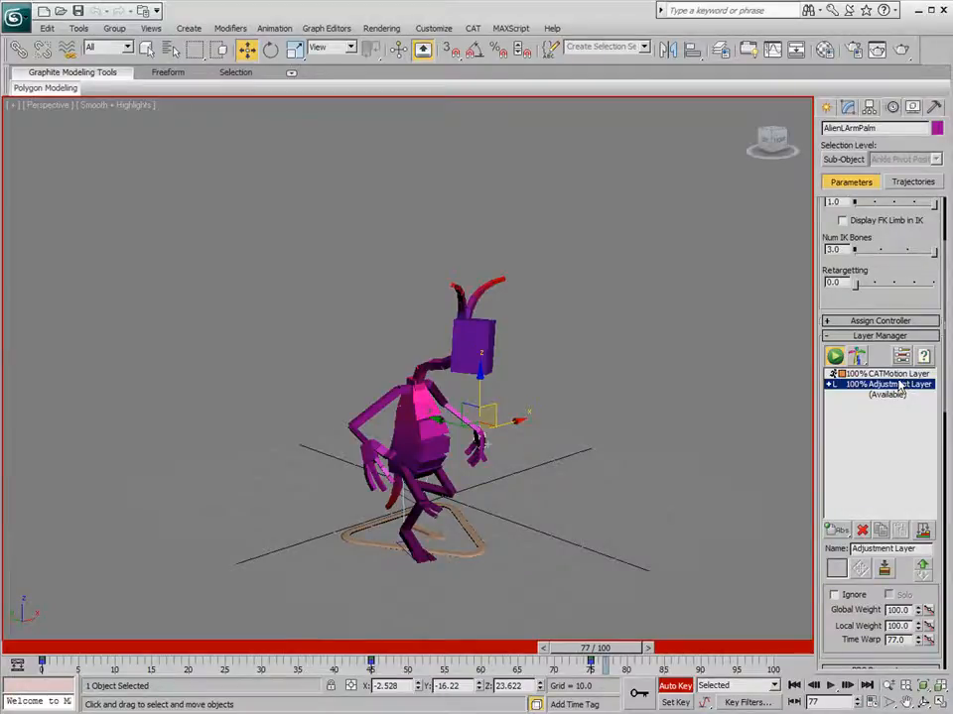